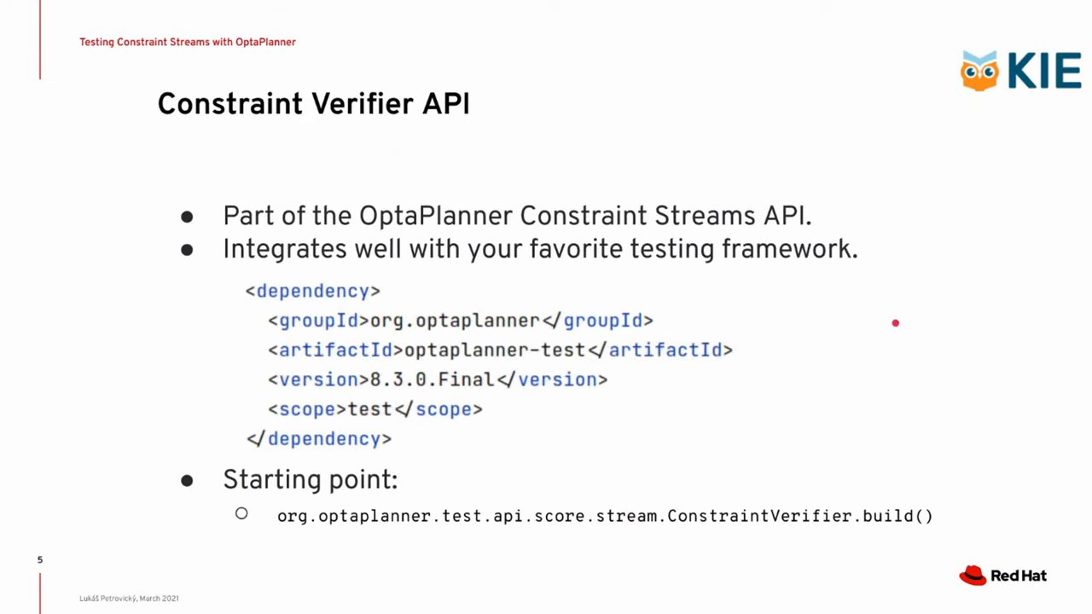
mouse_move(437, 343)
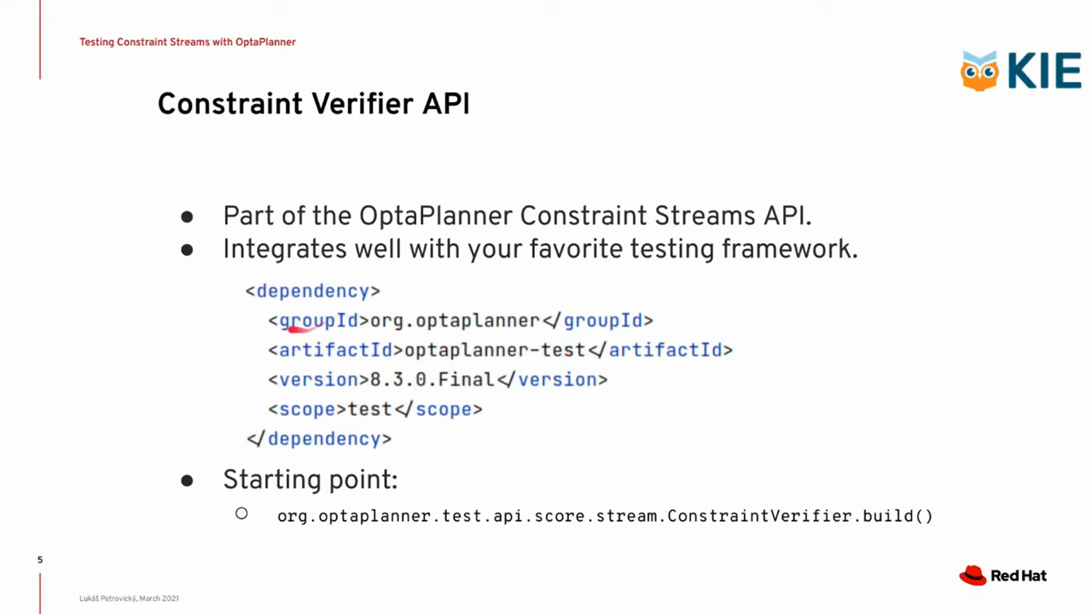
mouse_move(393, 416)
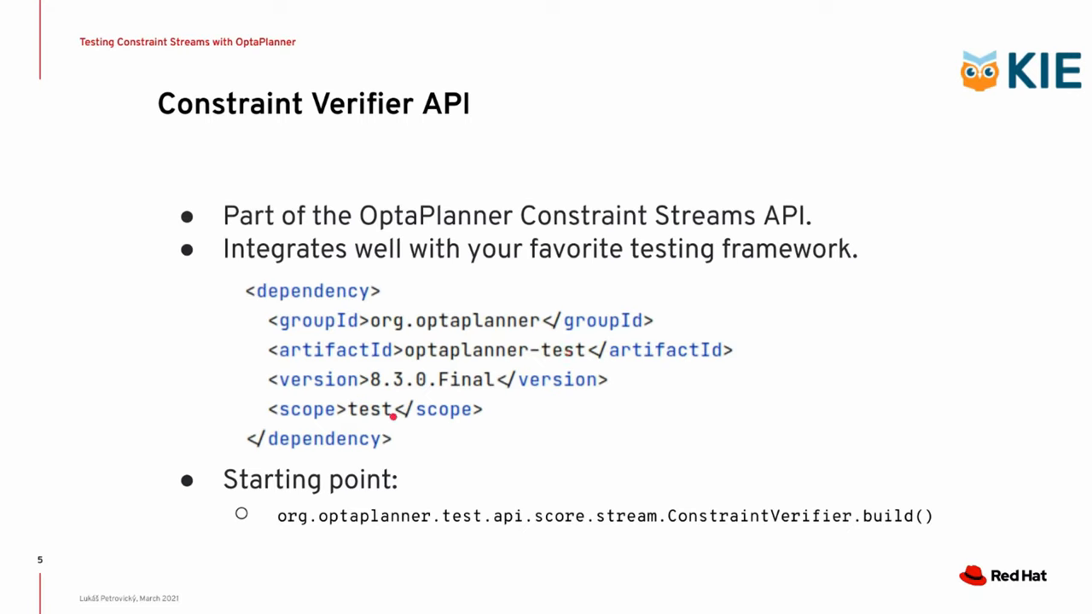
mouse_move(433, 372)
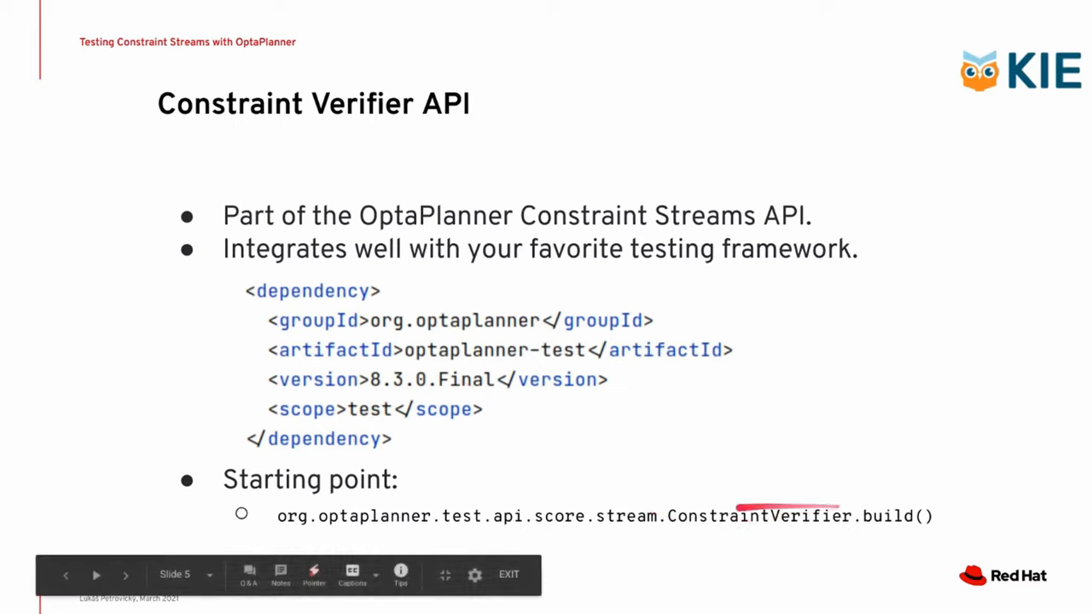
mouse_move(873, 519)
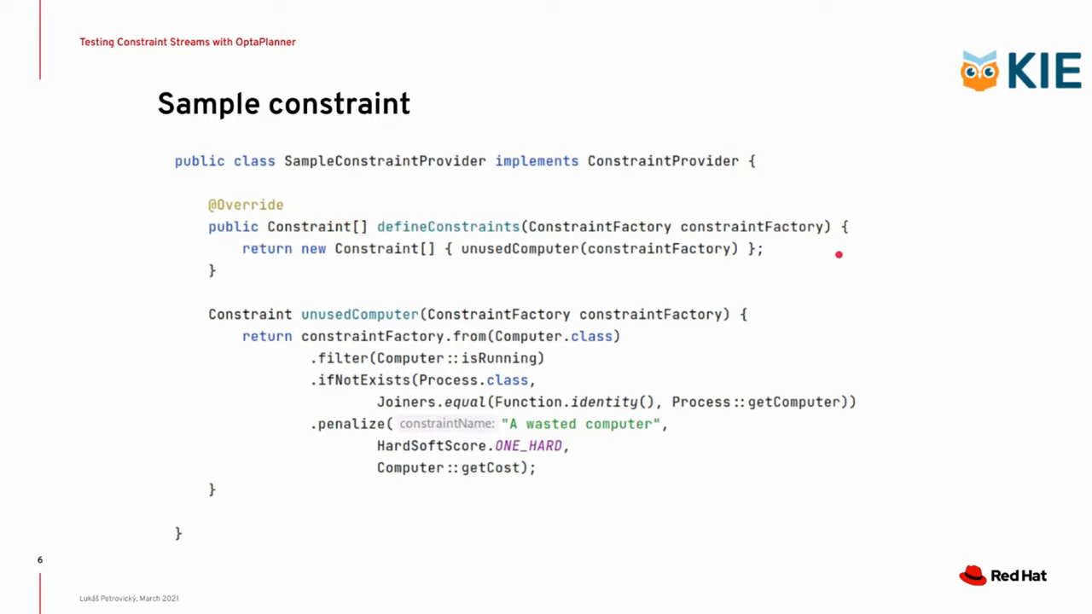
mouse_move(577, 164)
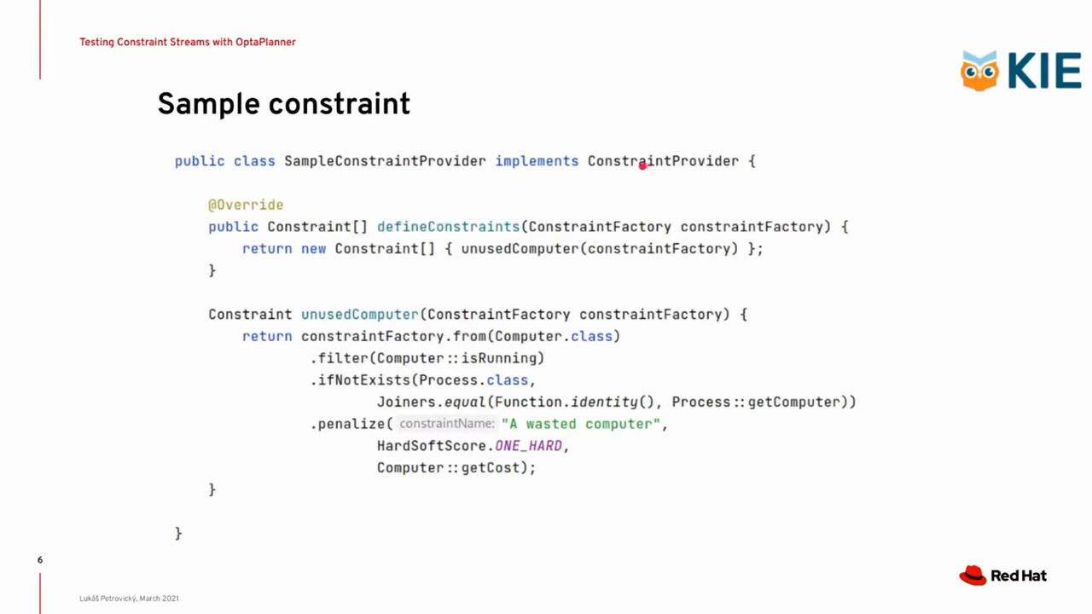
mouse_move(682, 160)
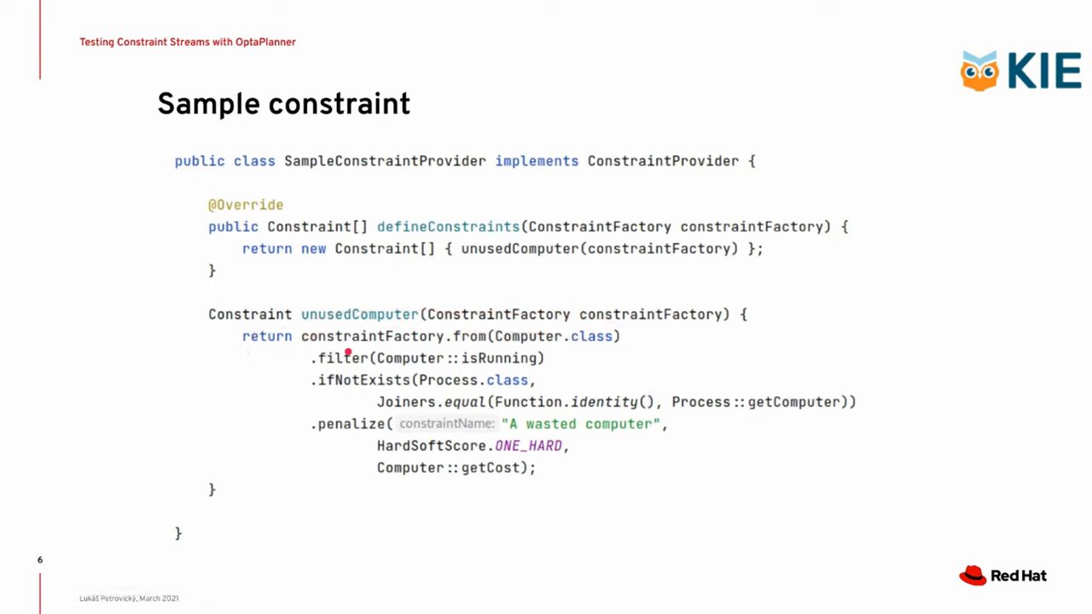
mouse_move(475, 358)
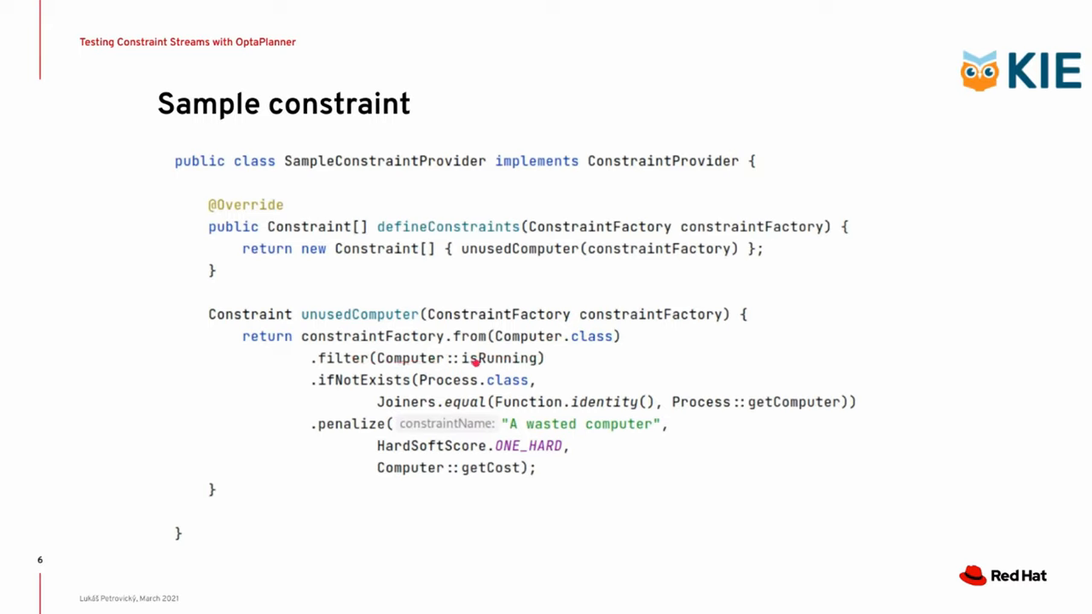
mouse_move(512, 365)
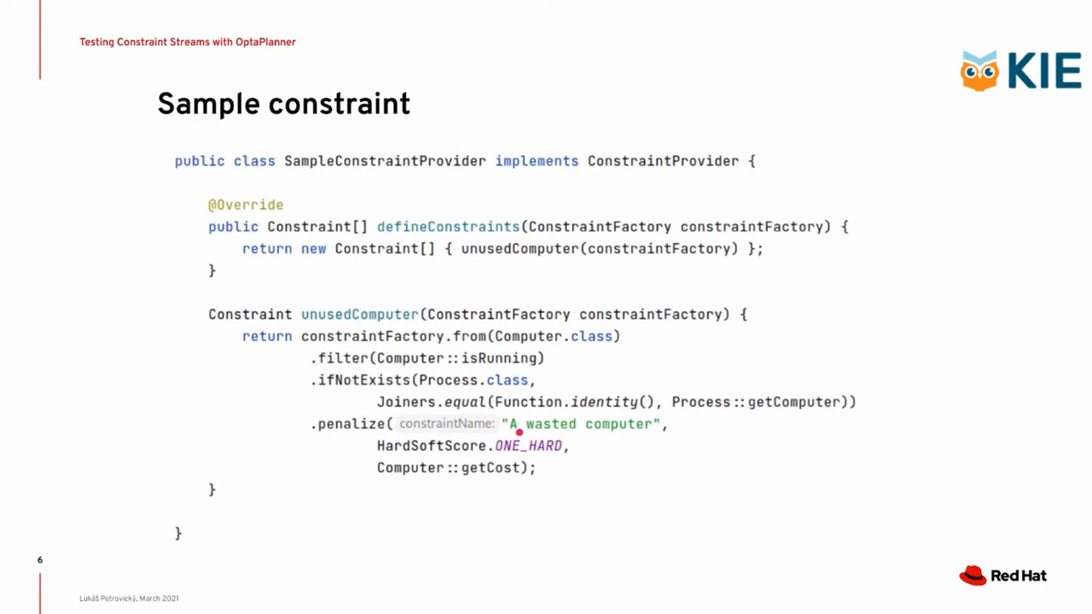
mouse_move(635, 419)
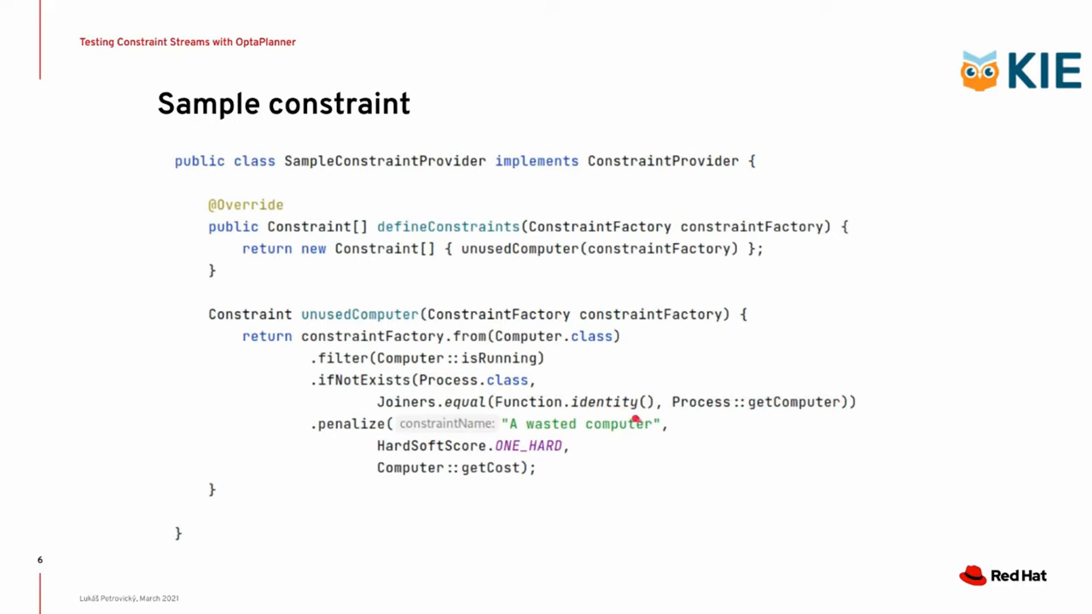
mouse_move(605, 416)
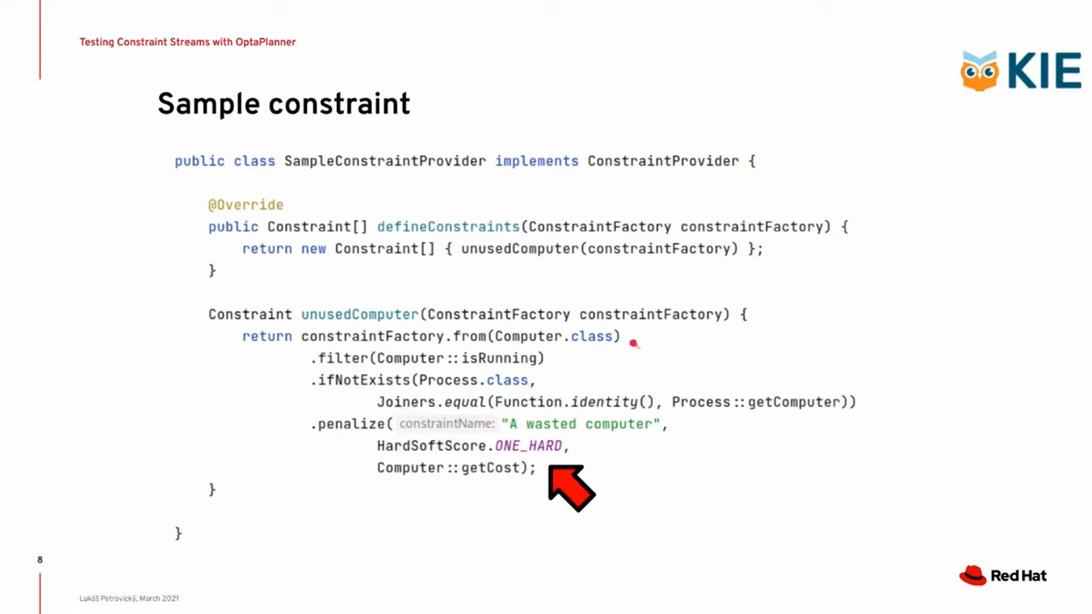
mouse_move(653, 331)
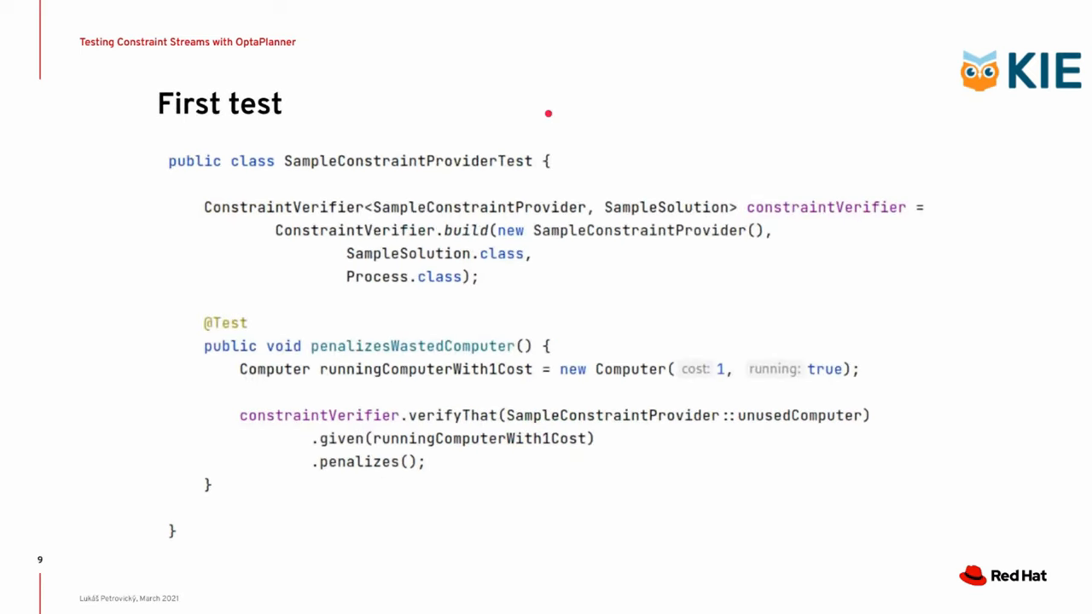
mouse_move(299, 160)
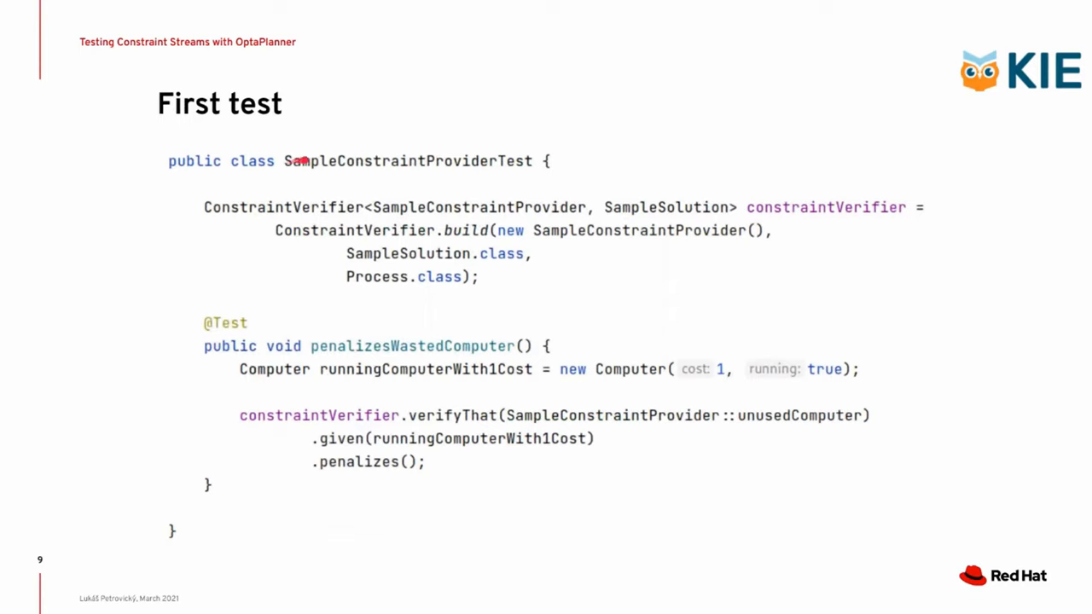
mouse_move(423, 160)
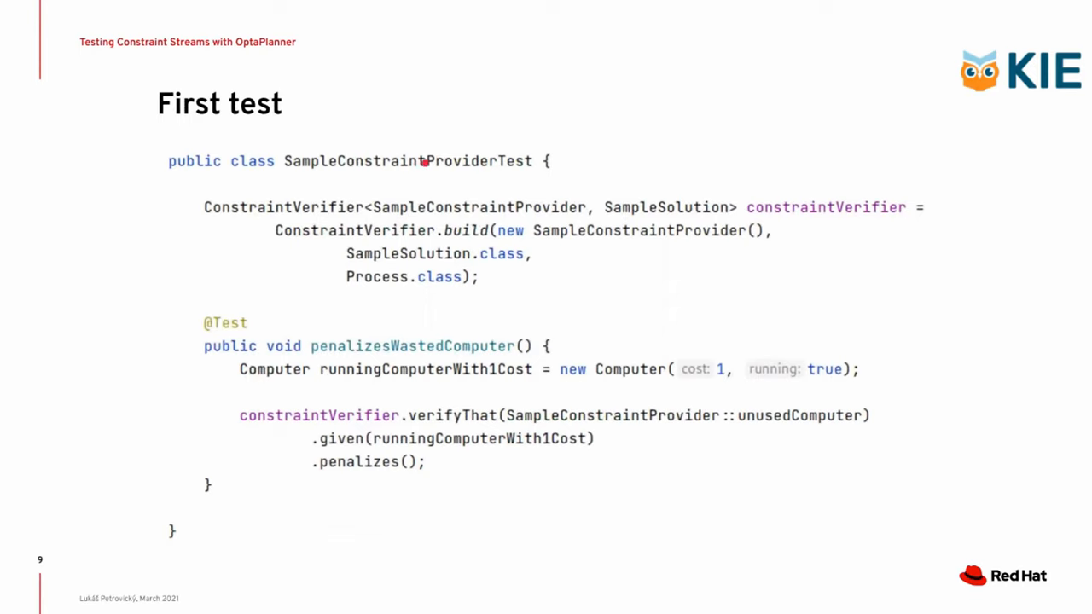
mouse_move(474, 167)
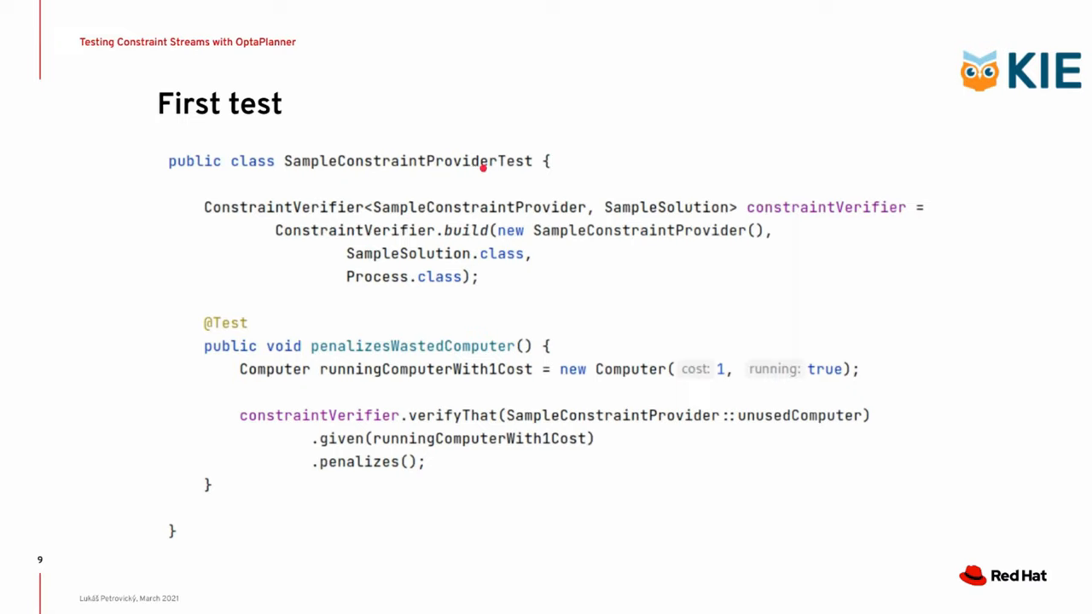
mouse_move(213, 317)
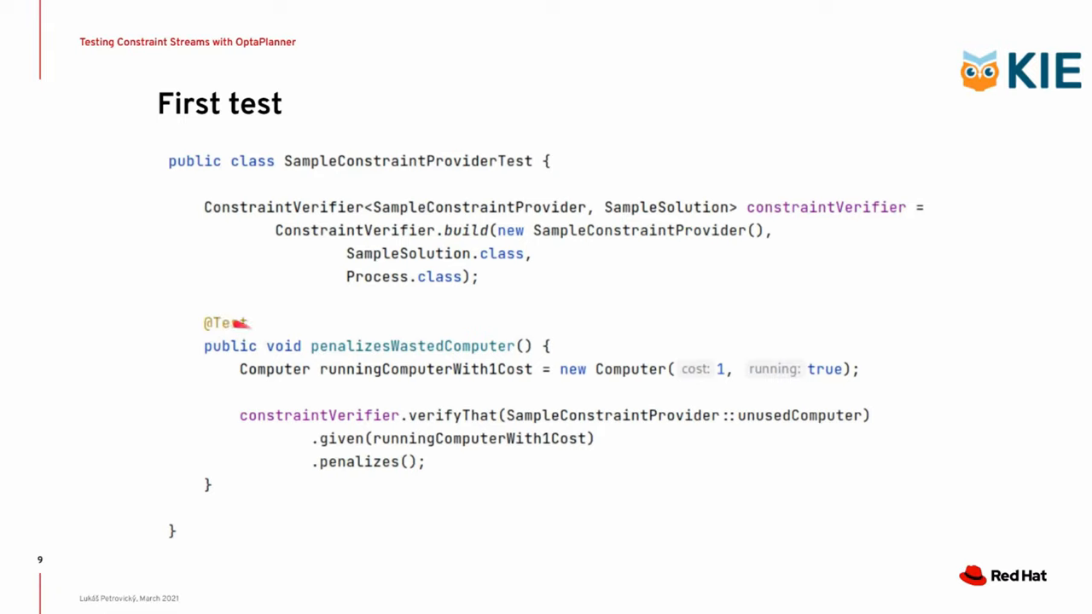
mouse_move(239, 328)
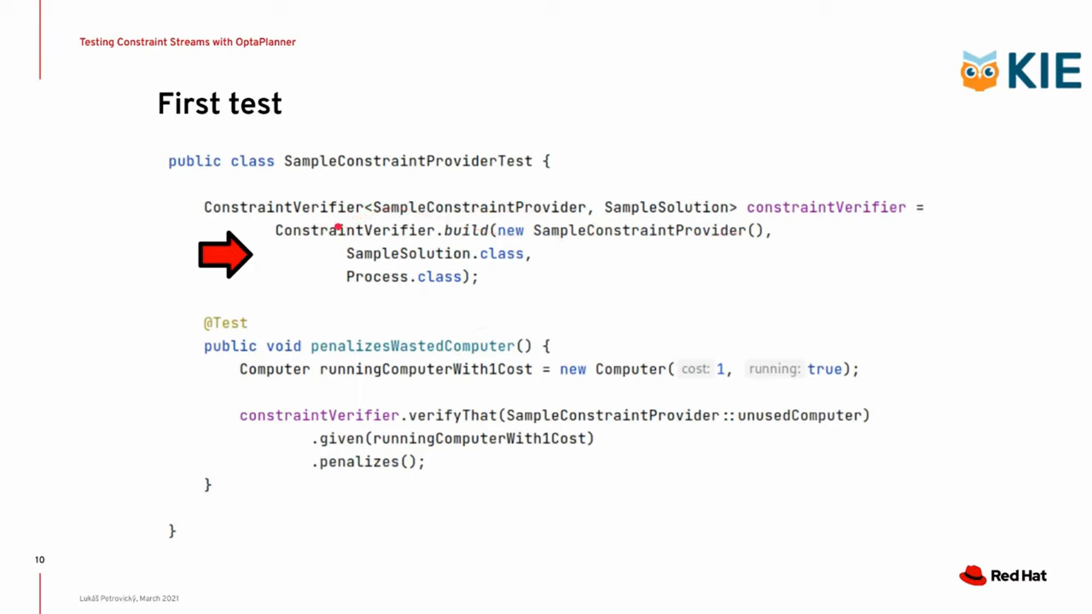
mouse_move(460, 230)
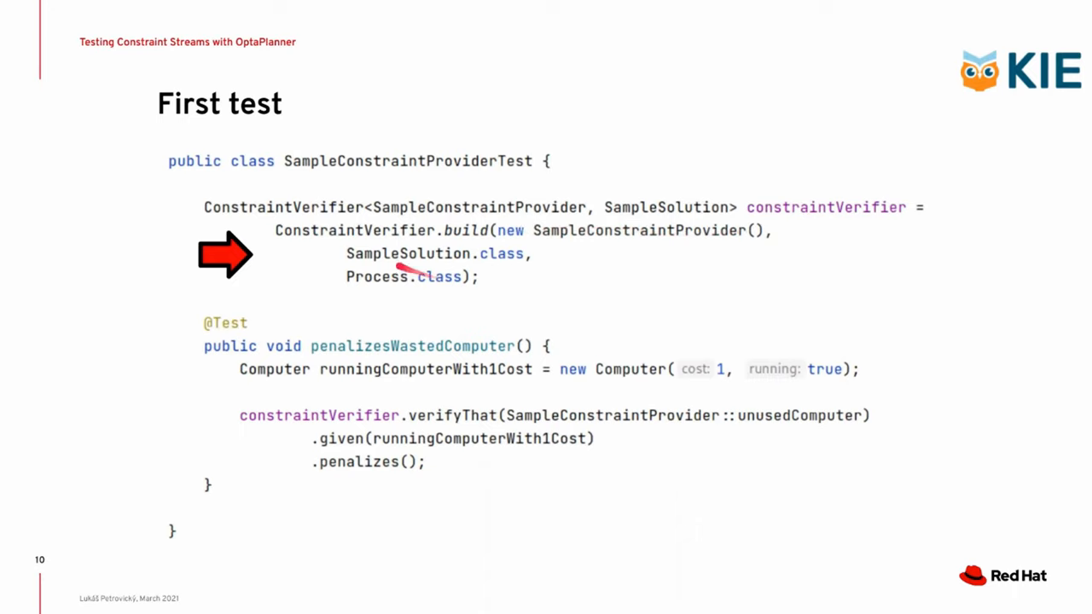
mouse_move(477, 253)
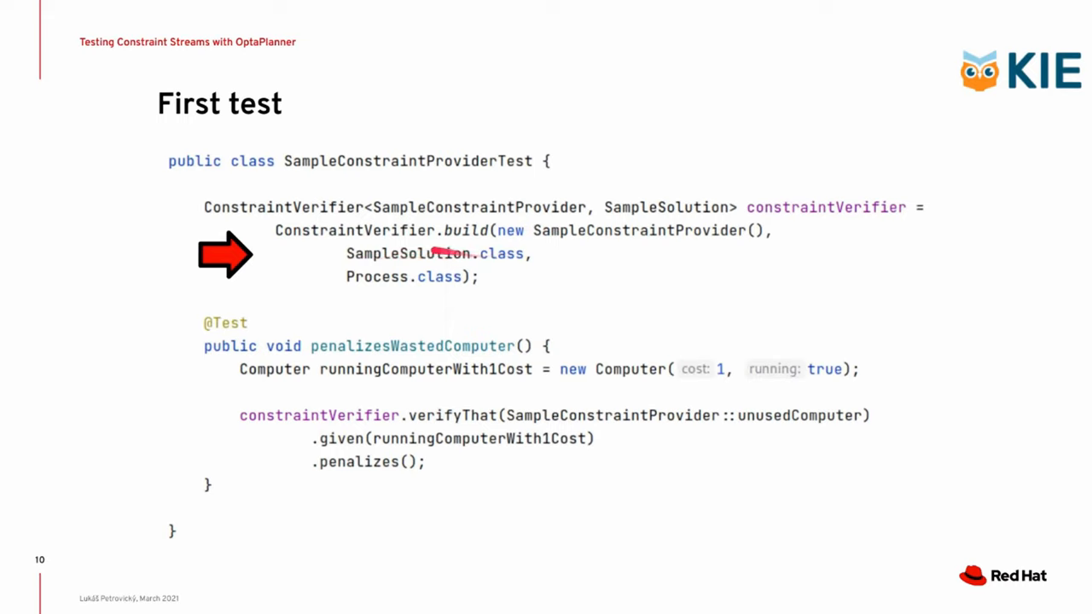
mouse_move(378, 286)
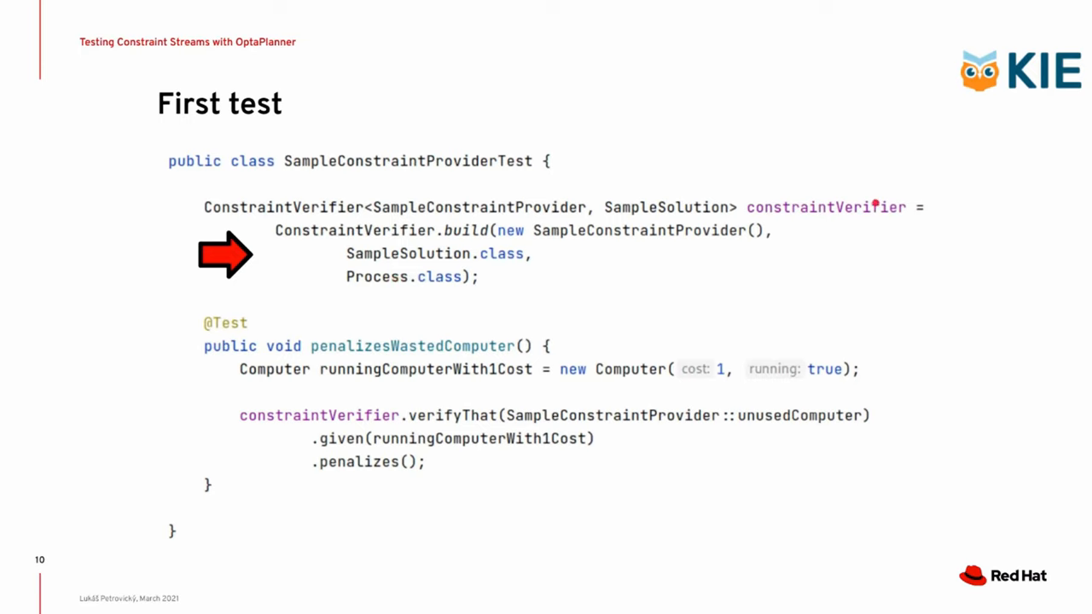
mouse_move(856, 211)
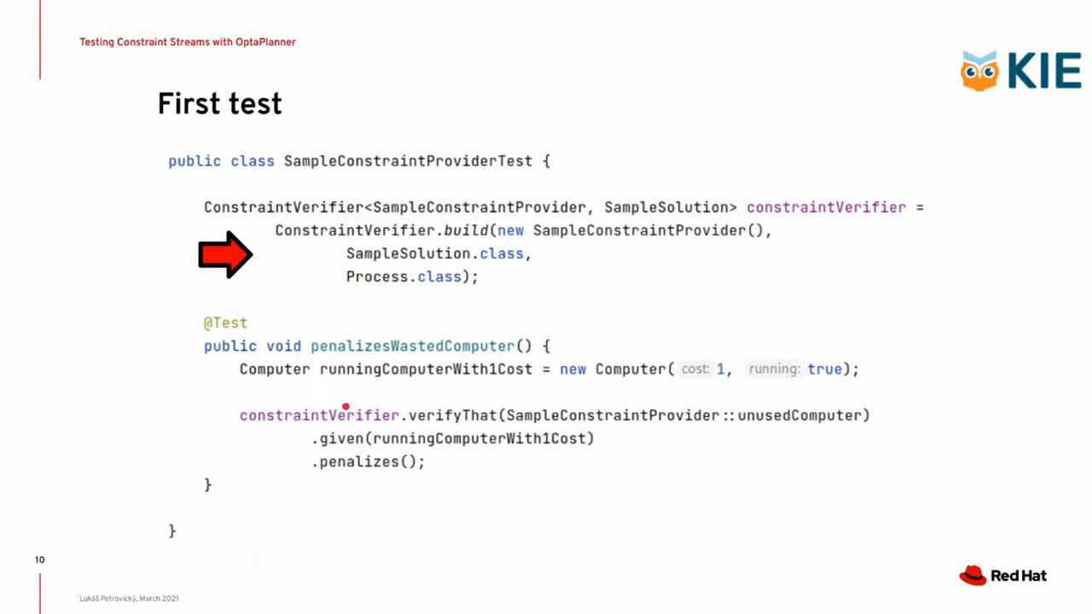
mouse_move(321, 420)
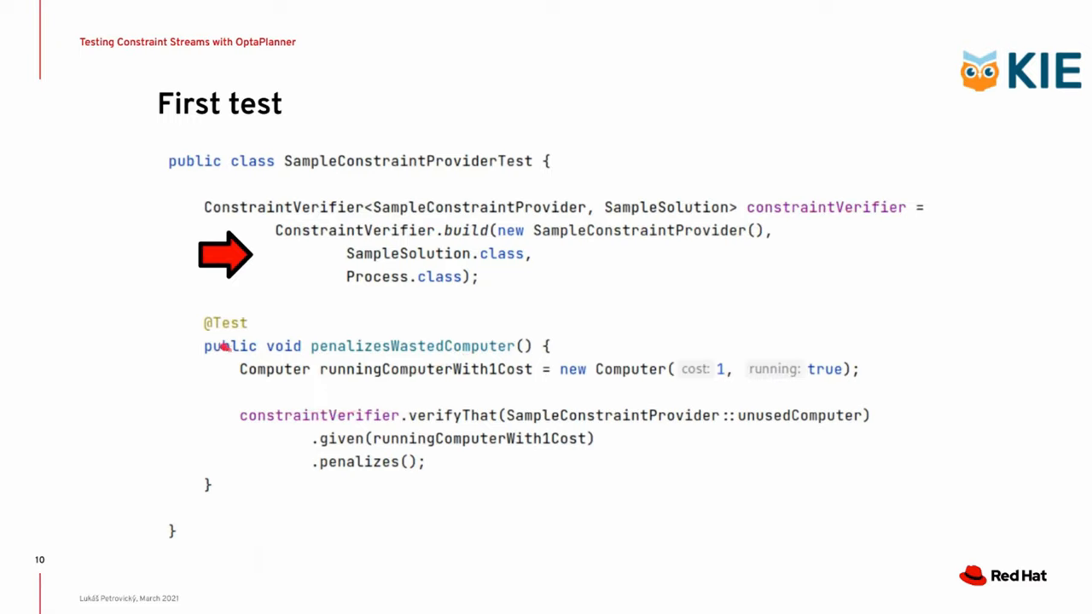
- Drag across the ConstraintVerifier build arguments to highlight the verifyThat test code under discussion
drag(332, 498, 601, 430)
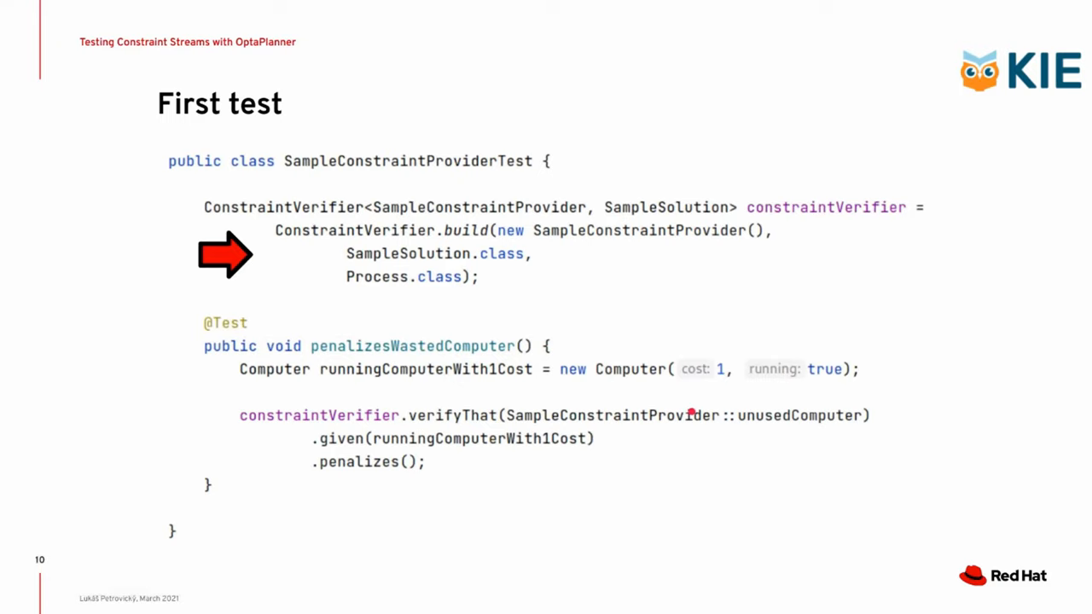
mouse_move(617, 368)
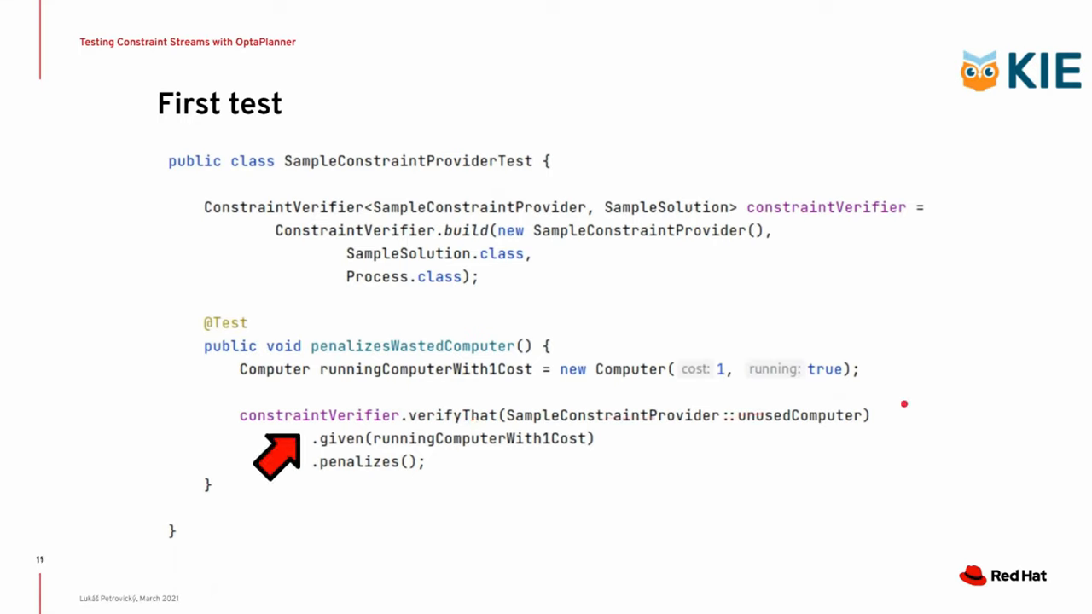
mouse_move(682, 416)
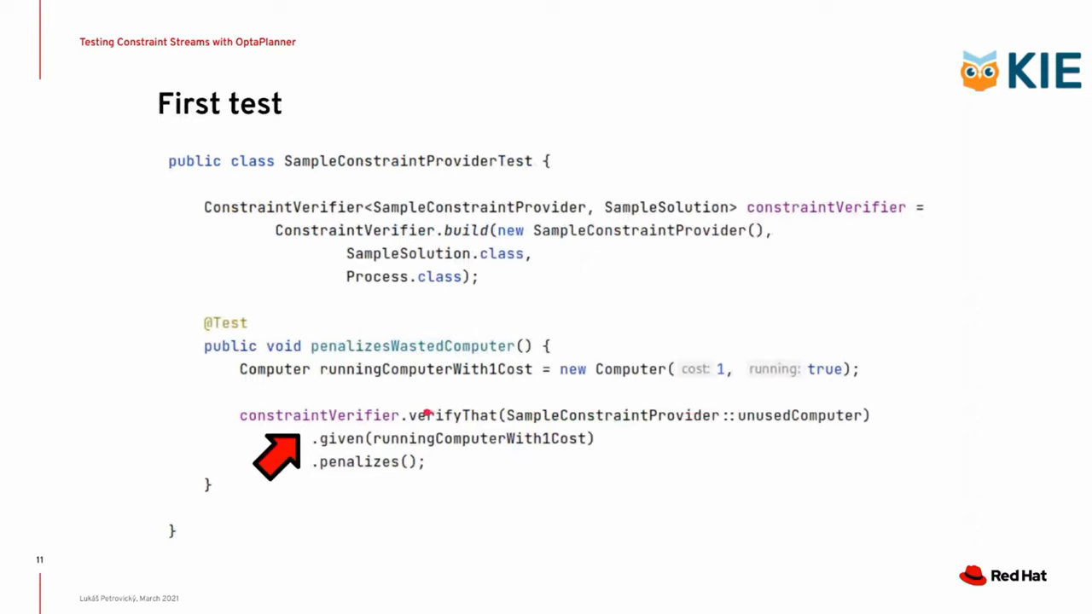
mouse_move(379, 406)
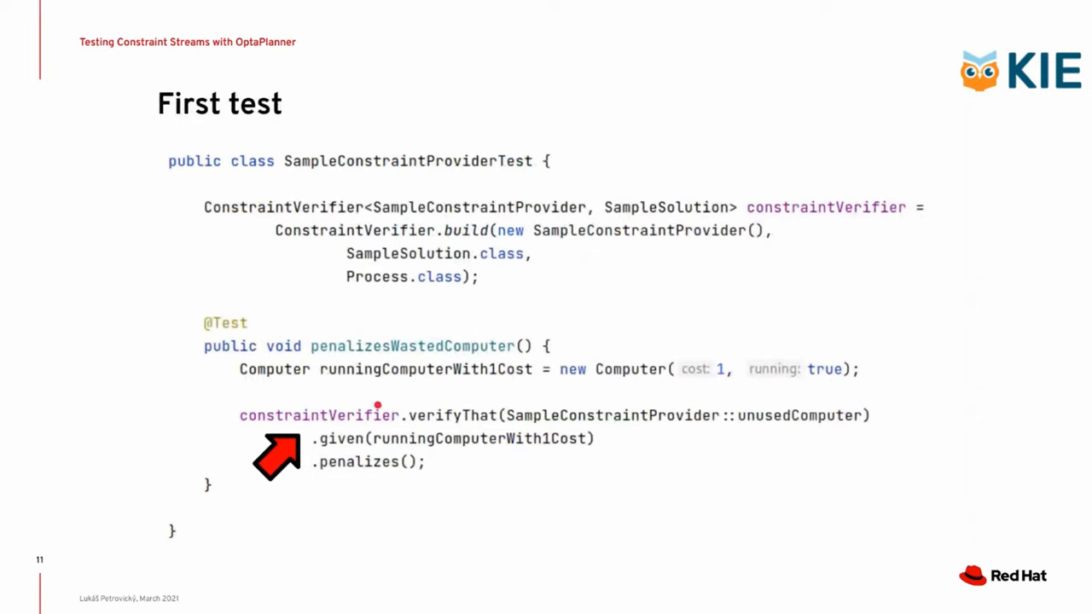
mouse_move(486, 418)
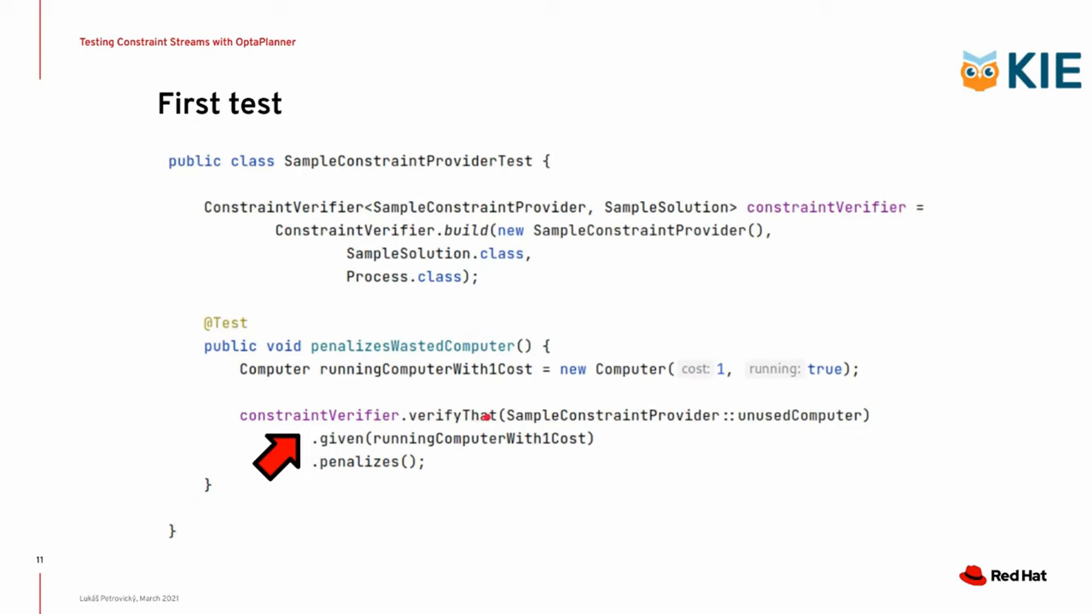
mouse_move(846, 423)
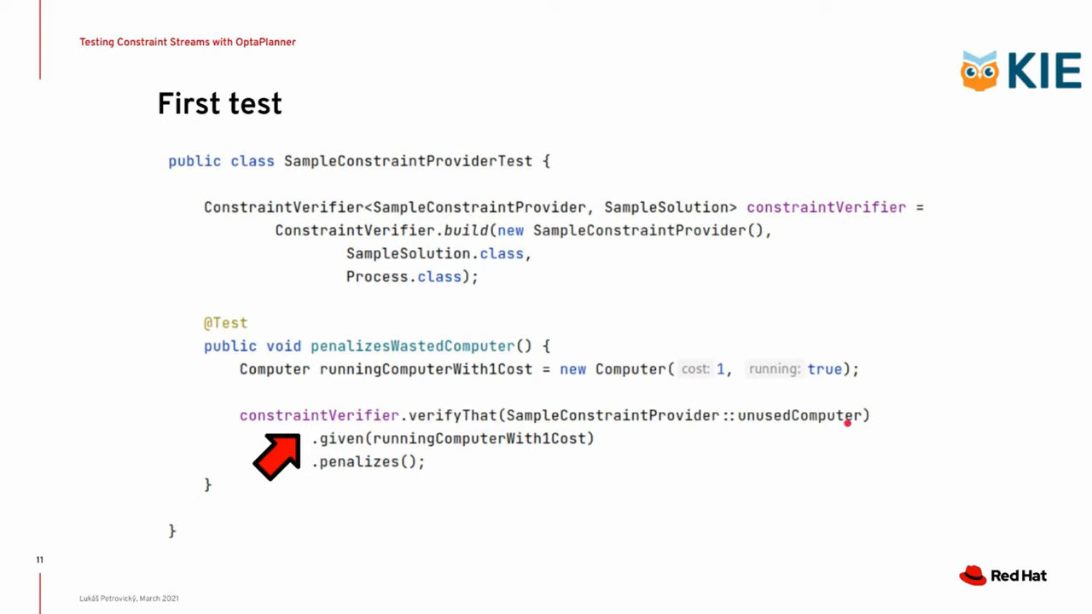